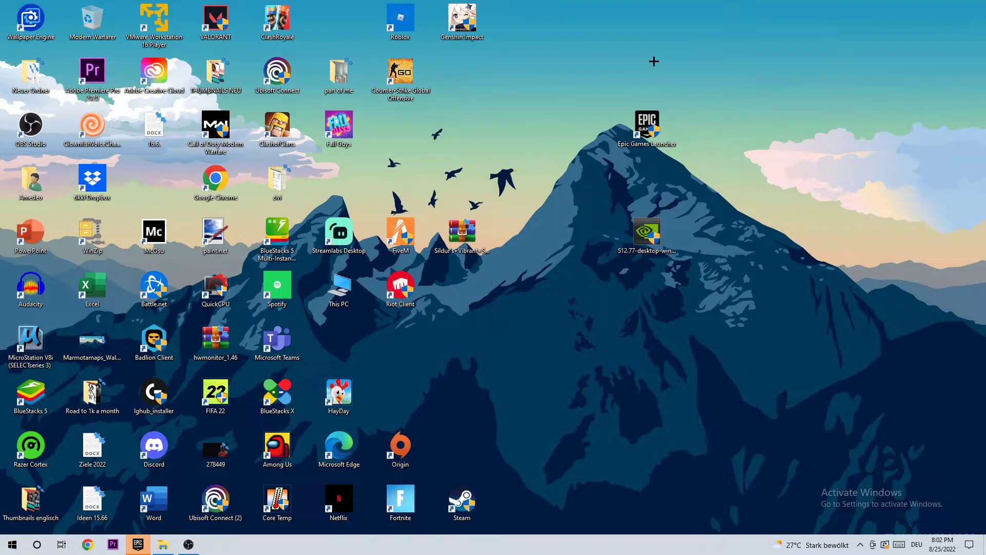
{"action": "mouse_move", "coordinate": [483, 58]}
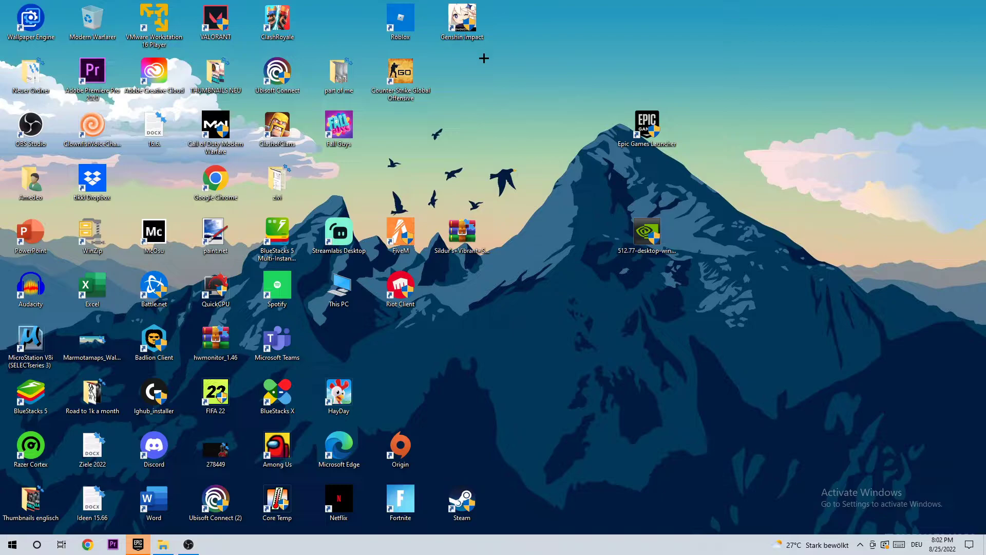
Step: Bring up the taskbar's right-click menu that offers Task Manager
{"action": "right_click", "coordinate": [606, 549]}
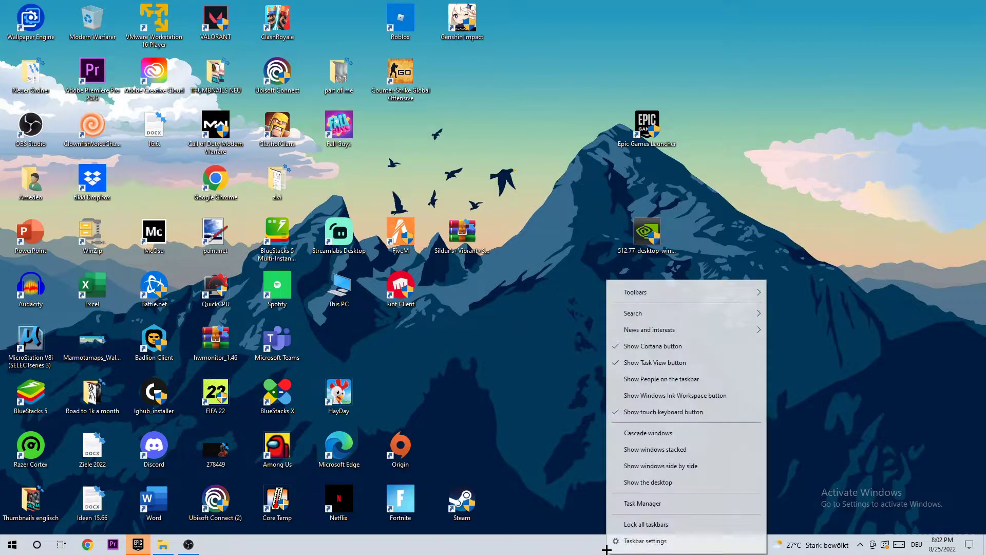
Step: Launch Task Manager and bring up the actions for a running process
{"action": "left_click", "coordinate": [642, 504]}
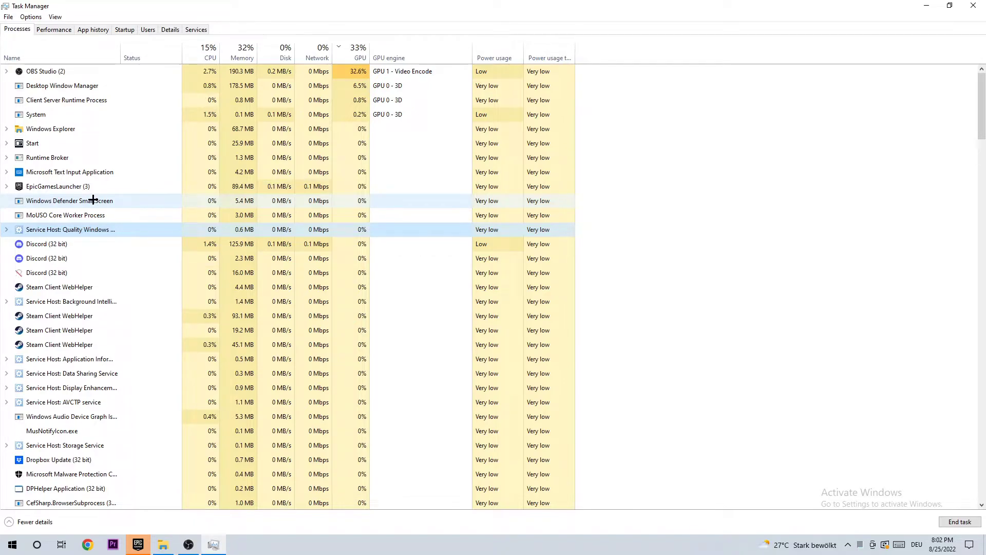
{"action": "right_click", "coordinate": [71, 229]}
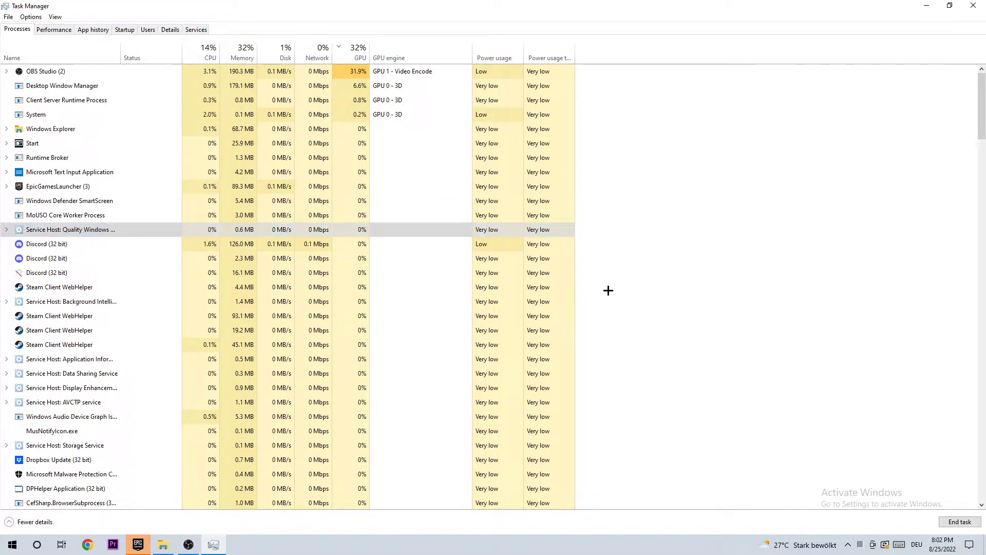
{"action": "mouse_move", "coordinate": [914, 25]}
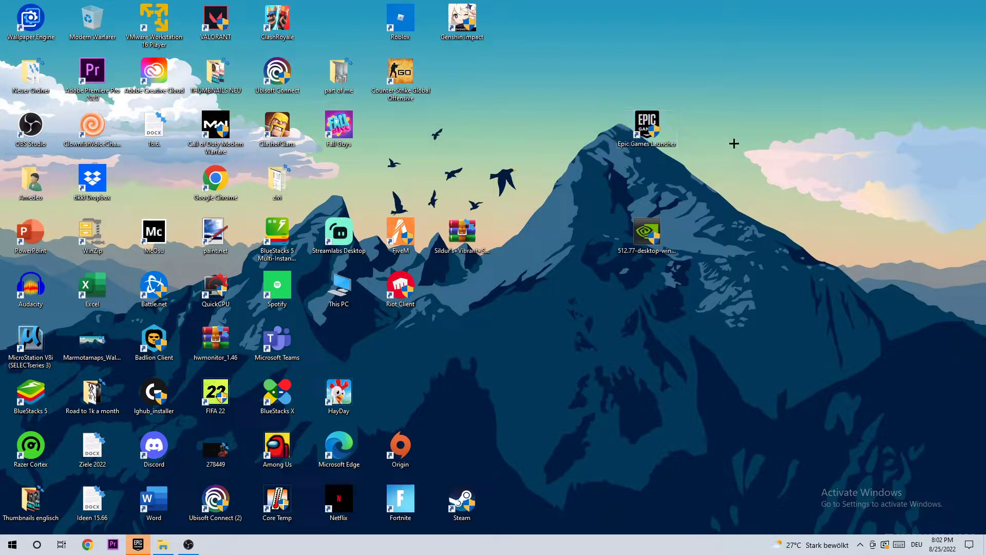
{"action": "mouse_move", "coordinate": [679, 124]}
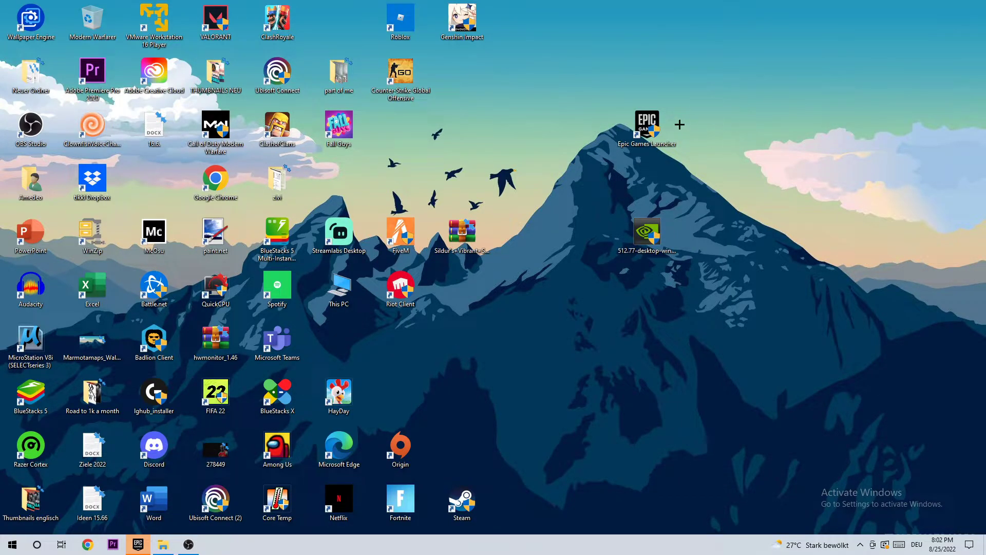
{"action": "mouse_move", "coordinate": [648, 124]}
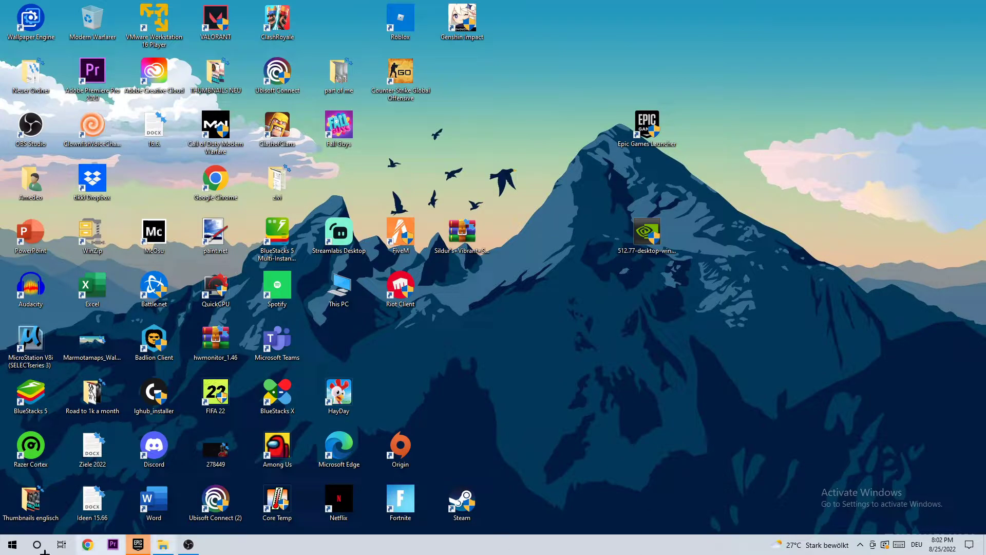
Step: Reach the Epic Games Launcher desktop shortcut and show its Properties window
{"action": "left_click", "coordinate": [11, 545]}
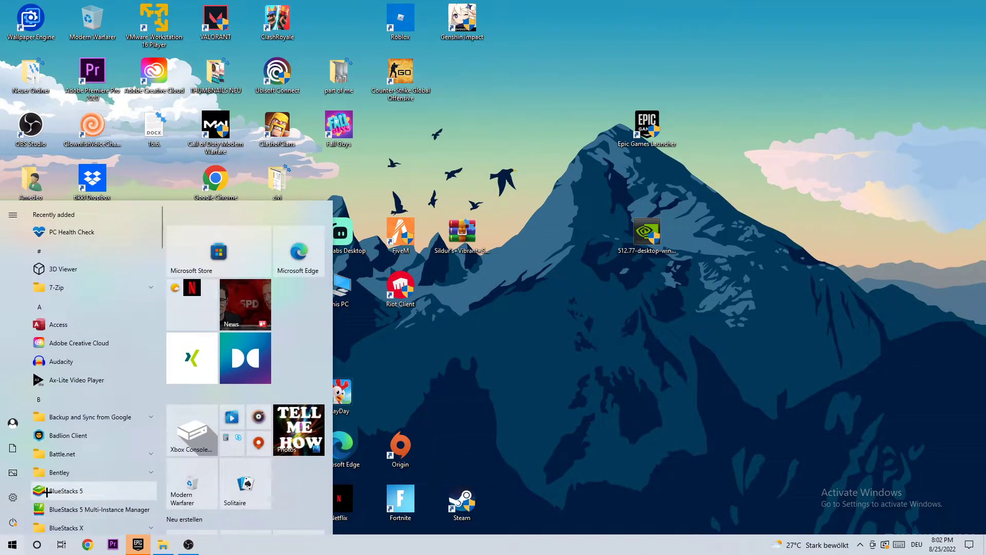
{"action": "mouse_move", "coordinate": [88, 379]}
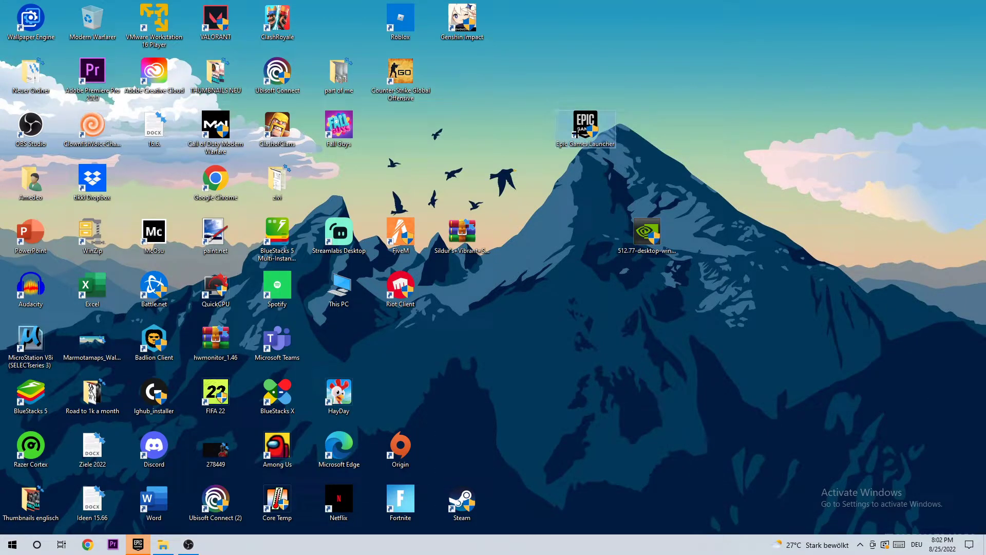
{"action": "right_click", "coordinate": [583, 126]}
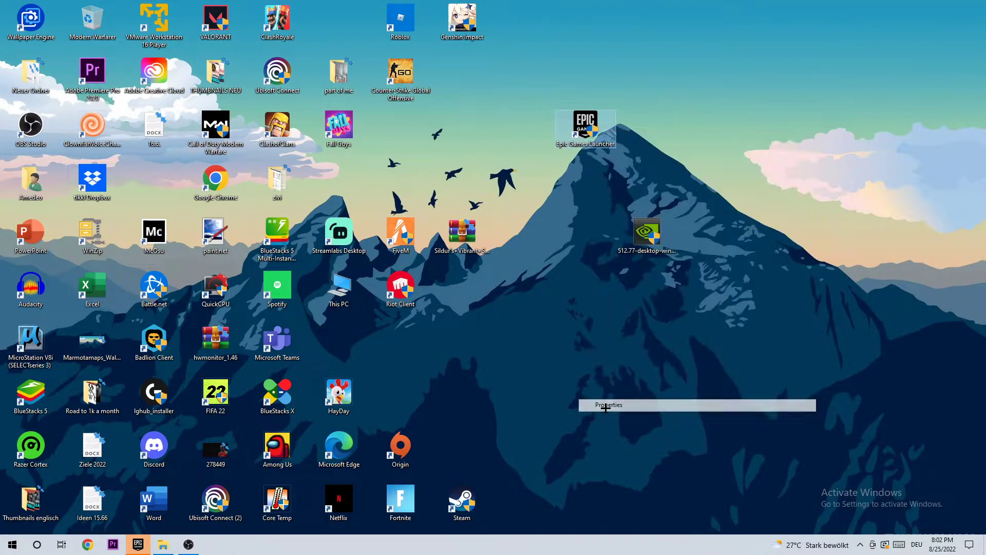
{"action": "left_click", "coordinate": [607, 405]}
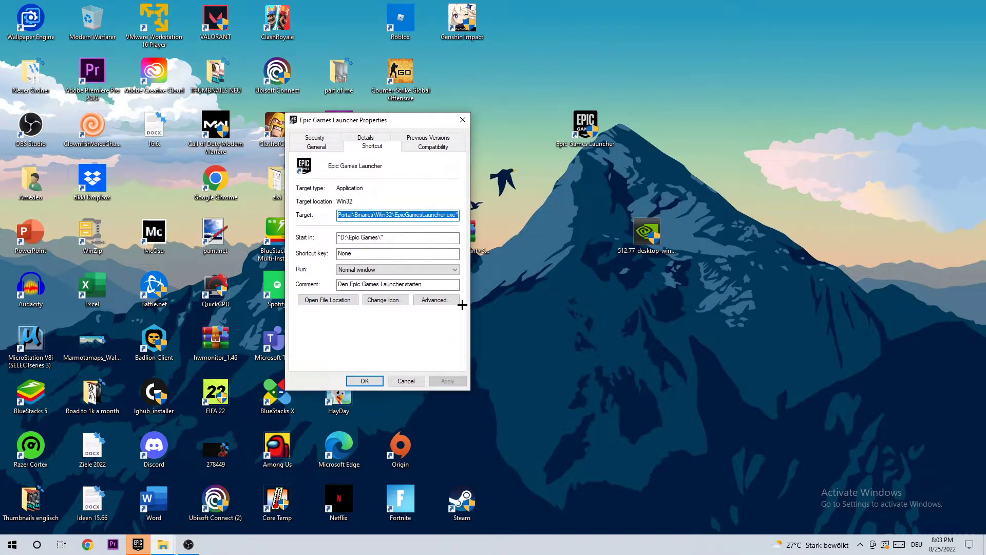
Step: In Compatibility settings, enable compatibility mode for Windows 8 on the shortcut
{"action": "left_click", "coordinate": [432, 146]}
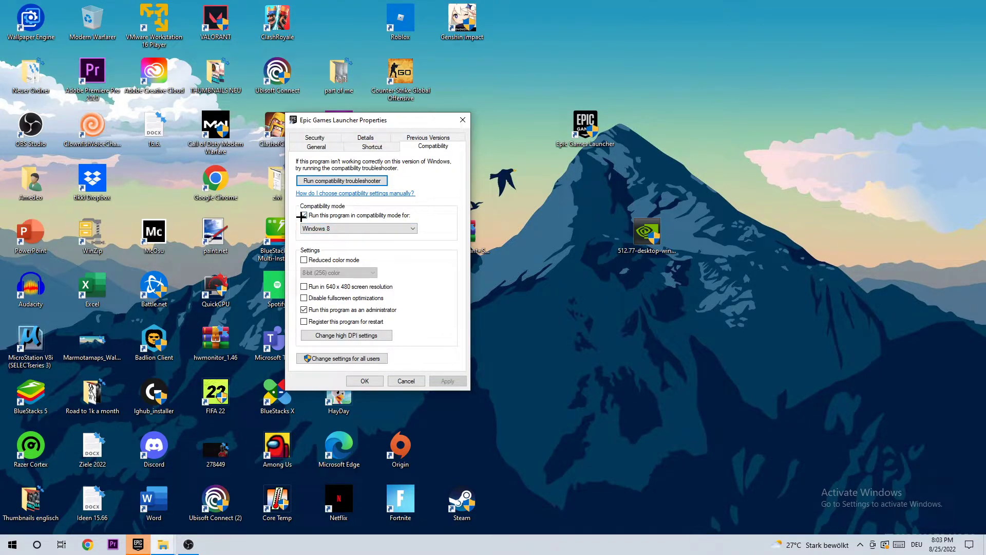
{"action": "left_click", "coordinate": [304, 215]}
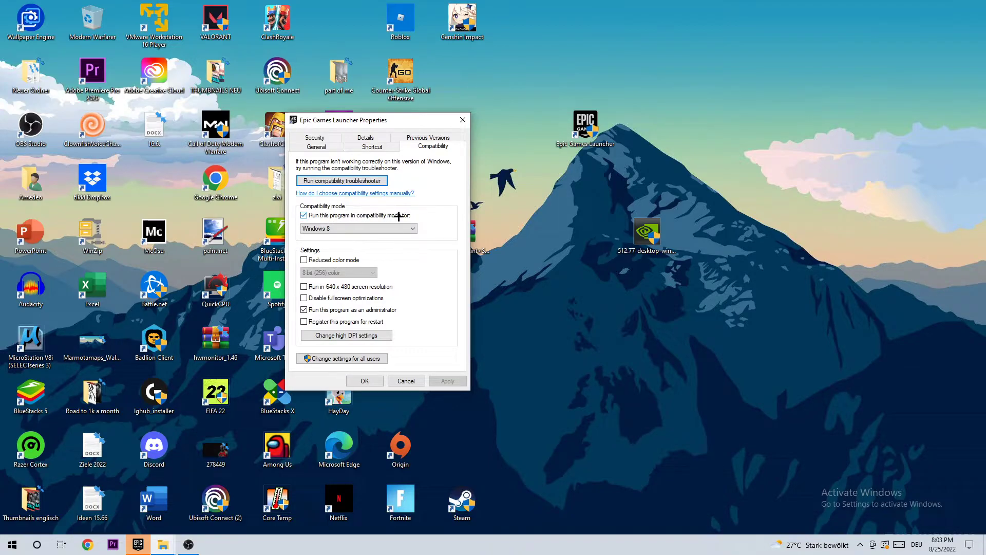
{"action": "mouse_move", "coordinate": [318, 298]}
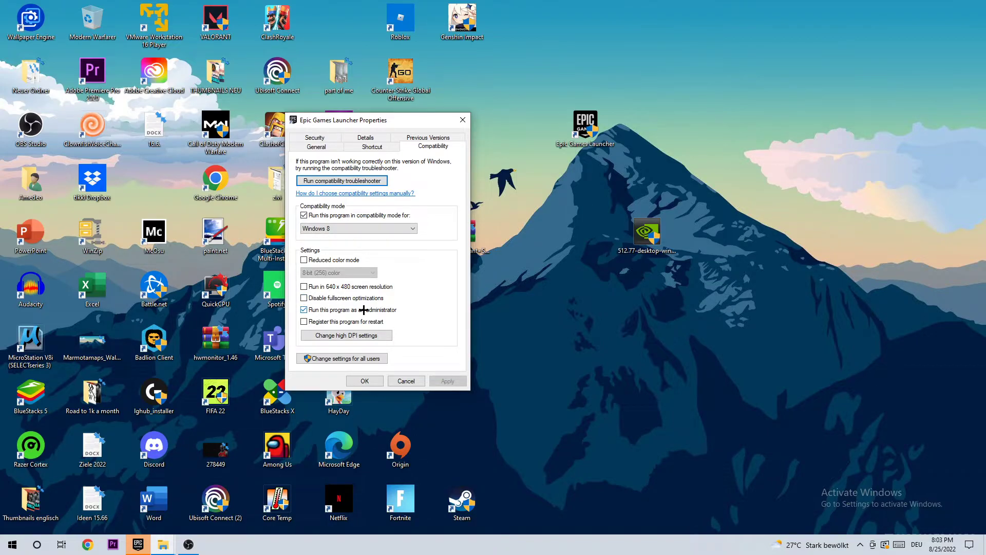
{"action": "mouse_move", "coordinate": [418, 376]}
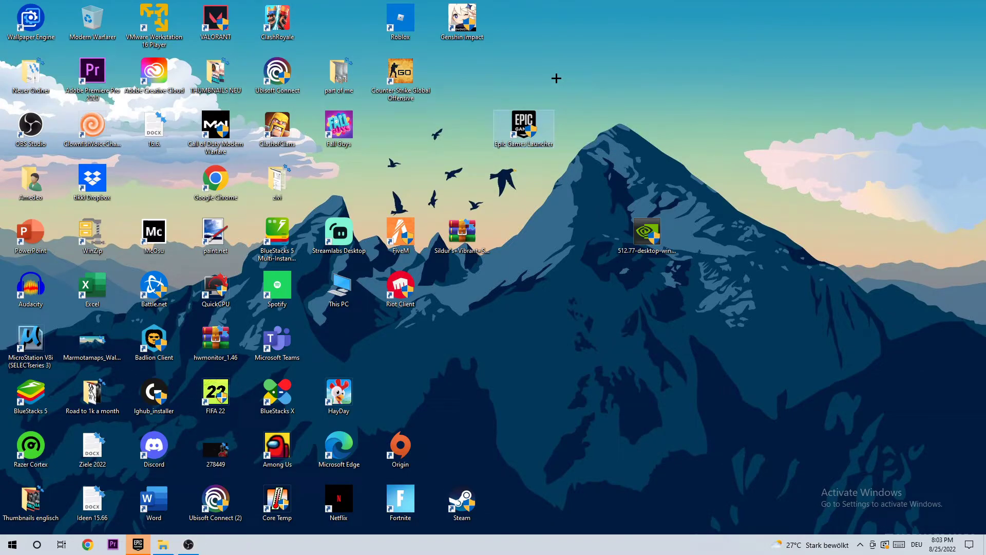
{"action": "mouse_move", "coordinate": [612, 89]}
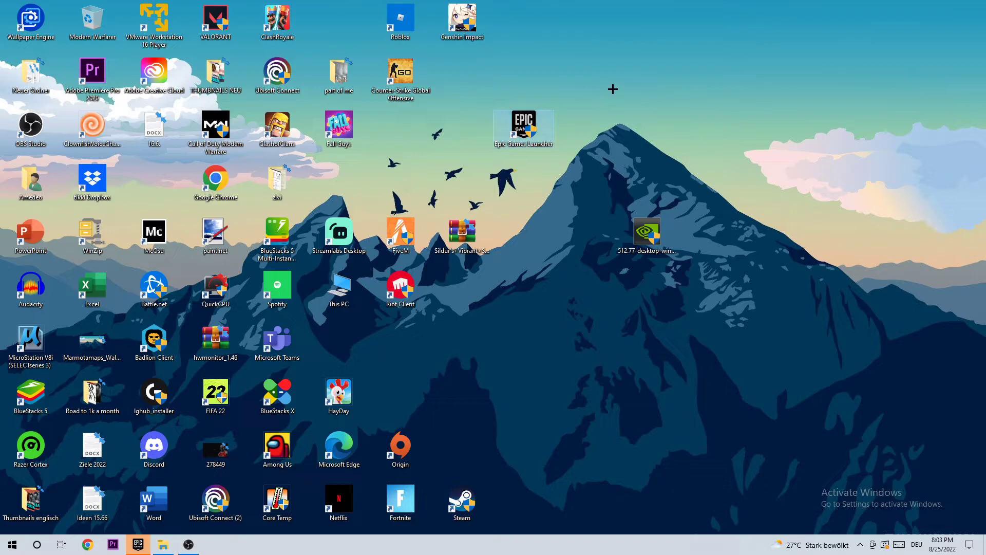